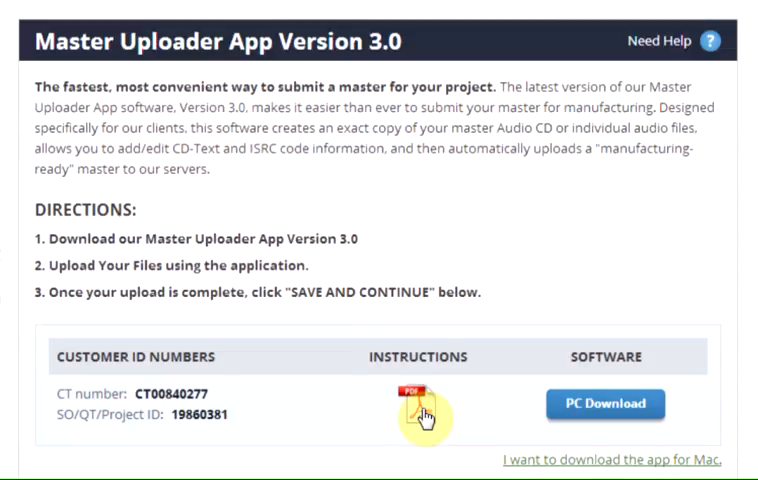
pyautogui.moveTo(536, 362)
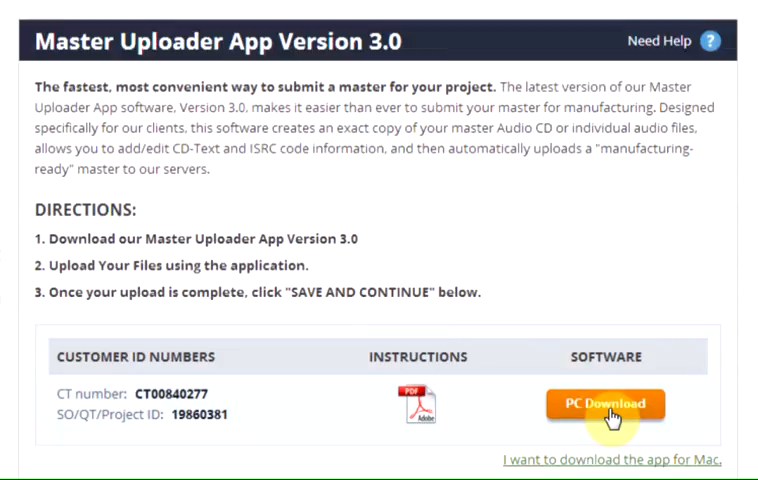
pyautogui.moveTo(652, 468)
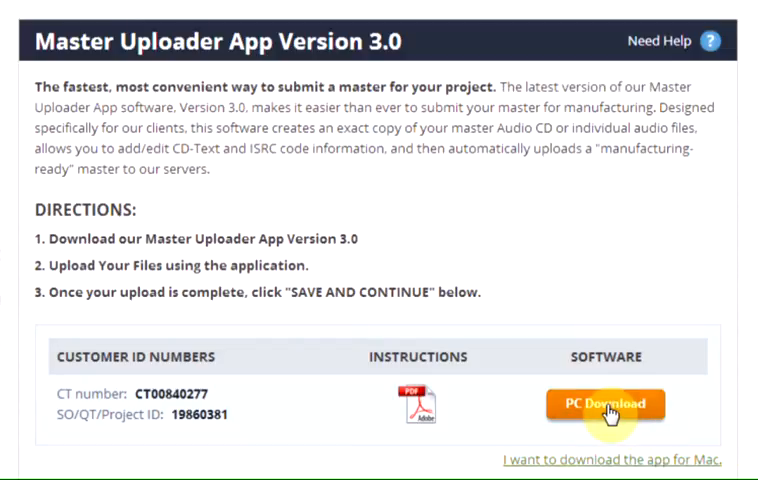
# Step: Download the Windows (PC) version of the Master Uploader app, DDPCreator_PC.exe
pyautogui.click(604, 404)
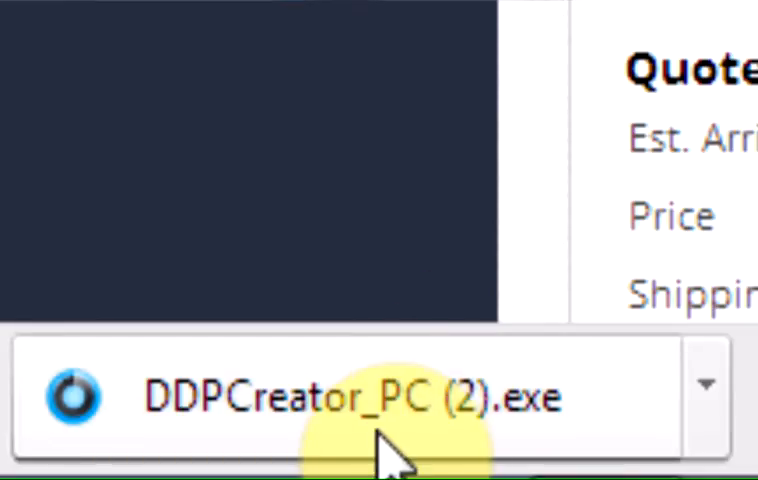
# Step: Run the downloaded installer, accept the license, install to the default folder and finish with Launch checked
pyautogui.click(350, 396)
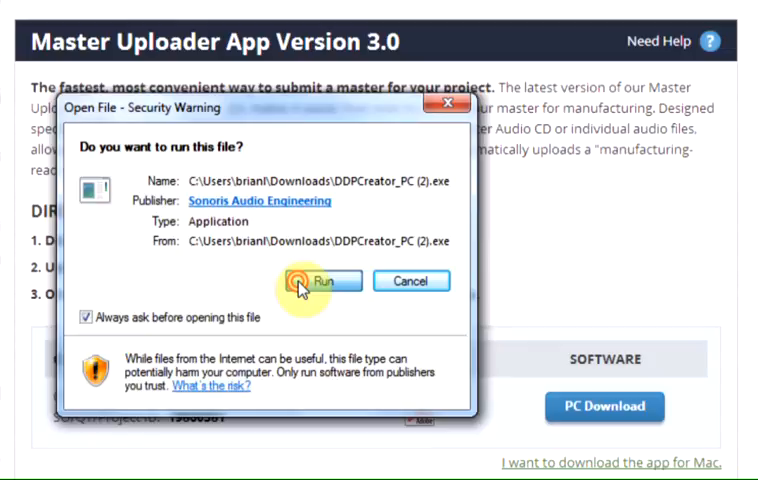
pyautogui.click(320, 280)
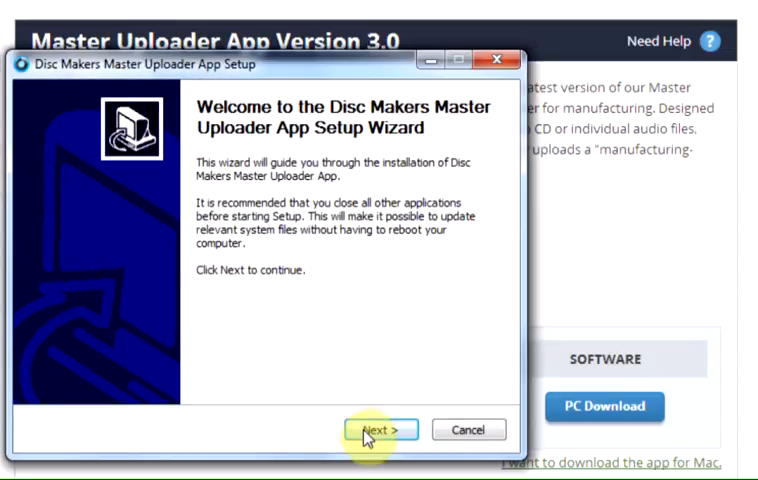
pyautogui.click(380, 428)
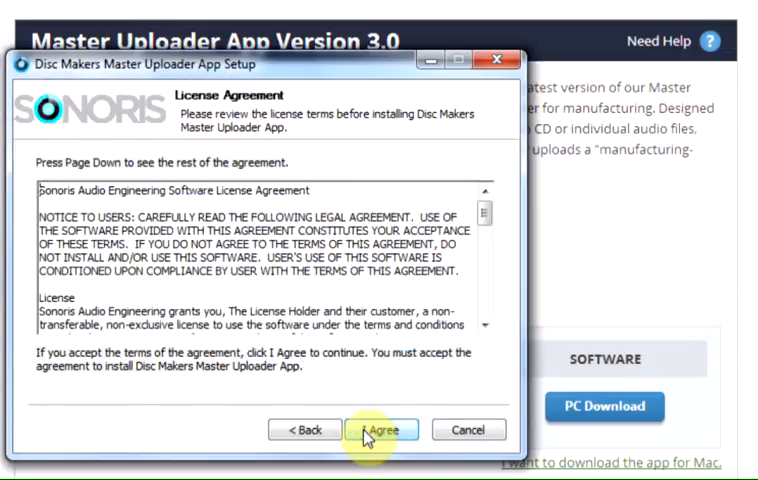
pyautogui.click(380, 428)
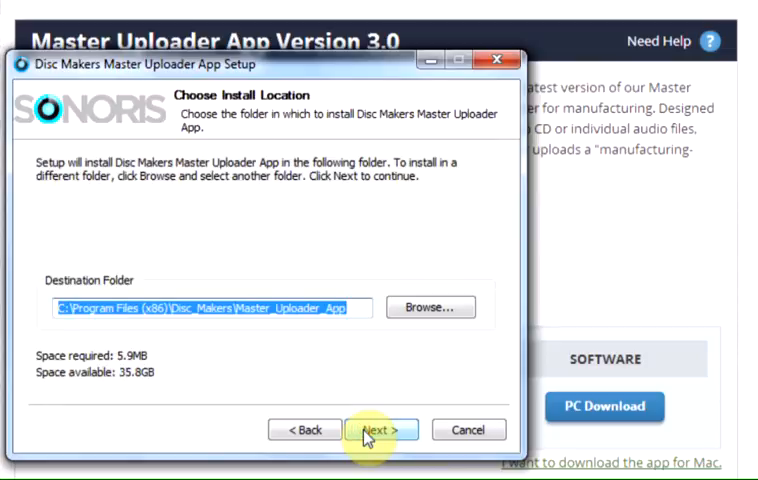
pyautogui.click(380, 428)
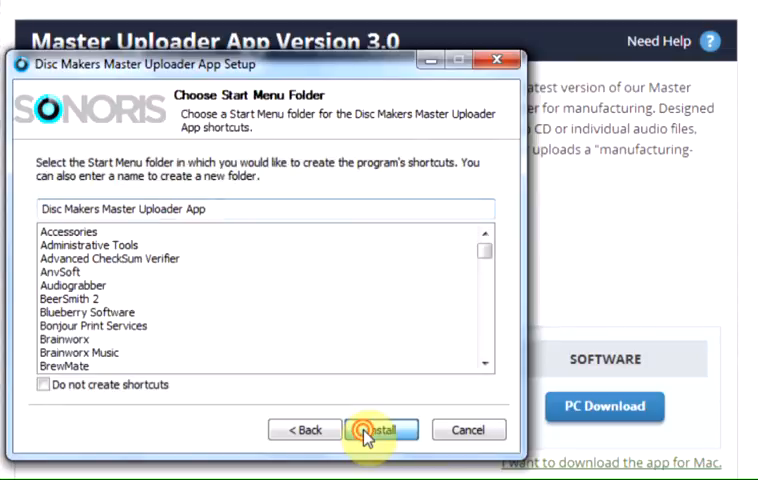
pyautogui.click(380, 428)
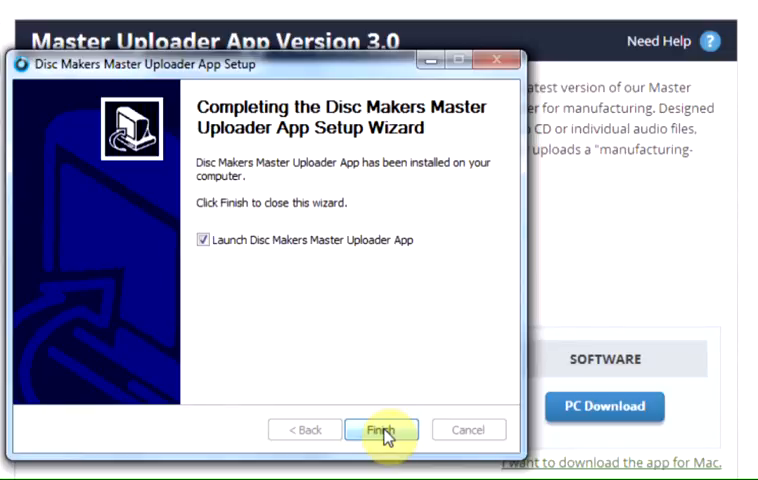
pyautogui.click(380, 428)
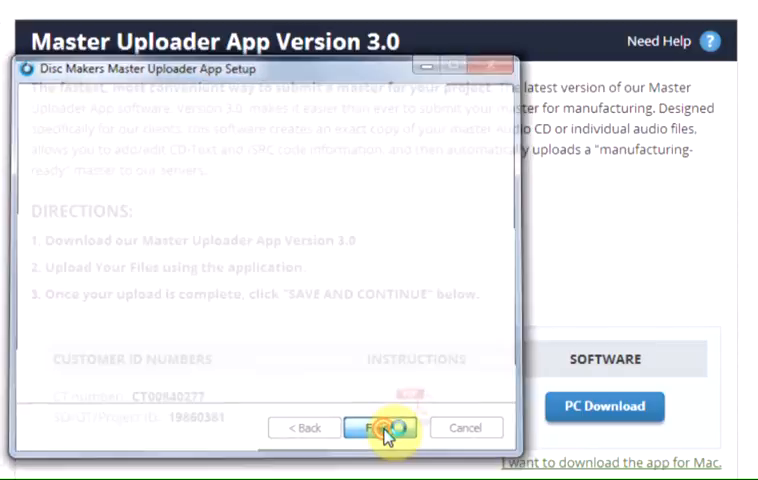
# Step: Dismiss the SoundLAB splash and choose Individual Files (WAV, AIFF, FLAC) as the master type
pyautogui.click(380, 428)
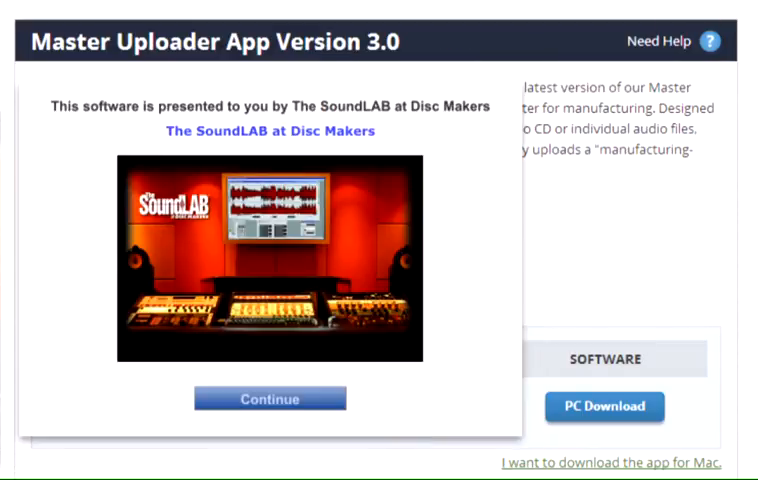
pyautogui.click(268, 400)
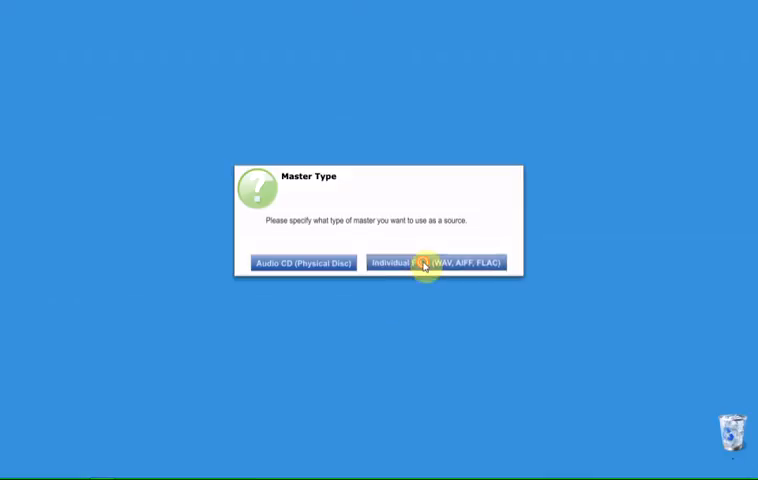
pyautogui.click(436, 262)
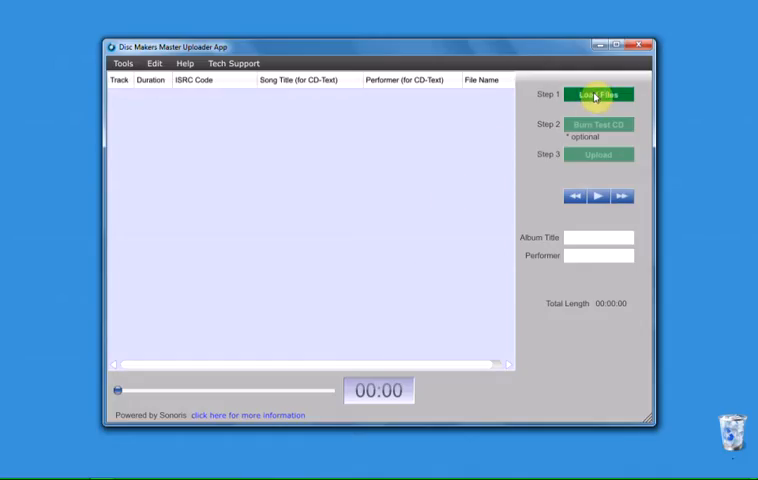
pyautogui.moveTo(598, 94)
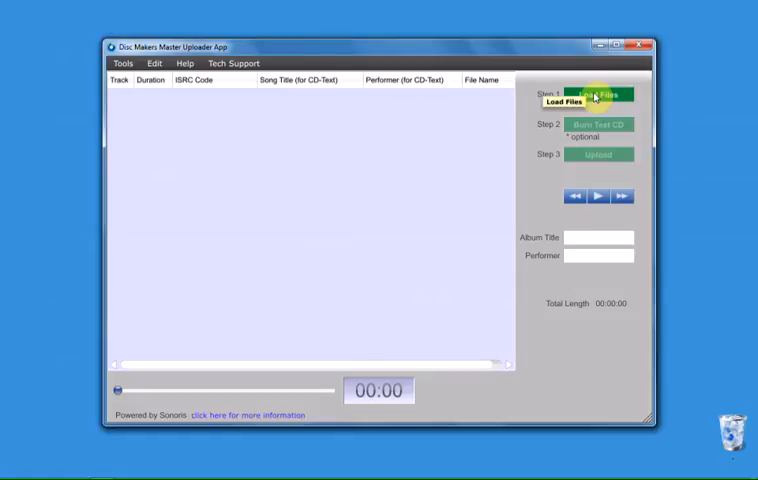
# Step: Start Load Files and fill the Client Information dialog with the CT# and Project ID copied from the web page
pyautogui.click(598, 94)
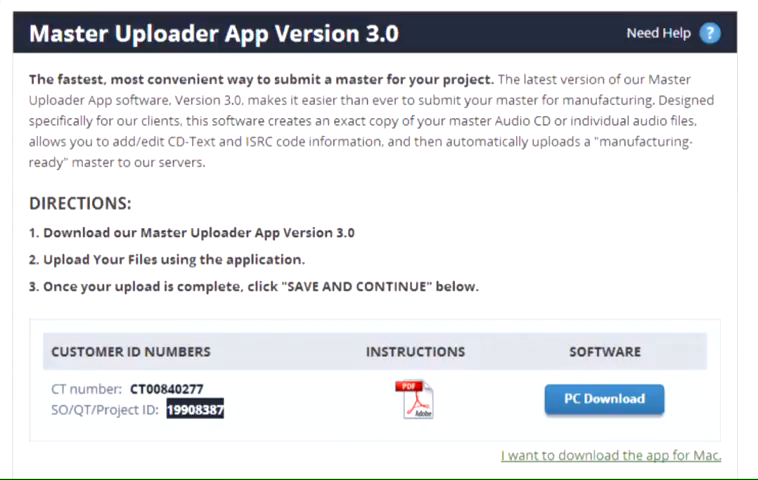
pyautogui.doubleClick(162, 408)
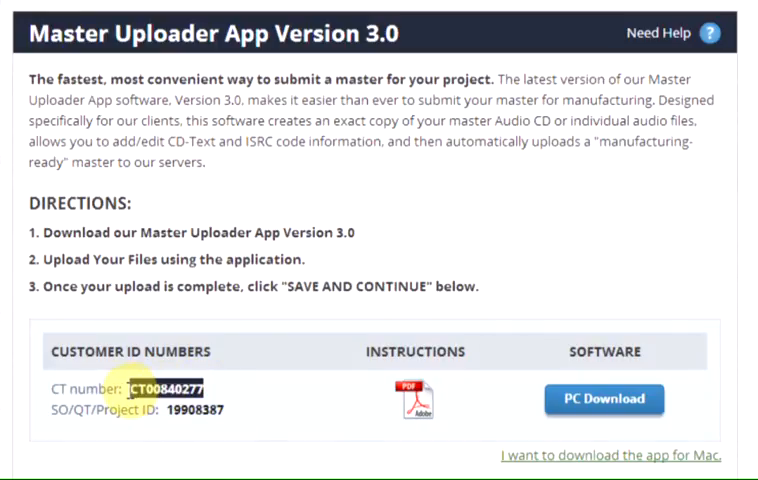
pyautogui.doubleClick(170, 388)
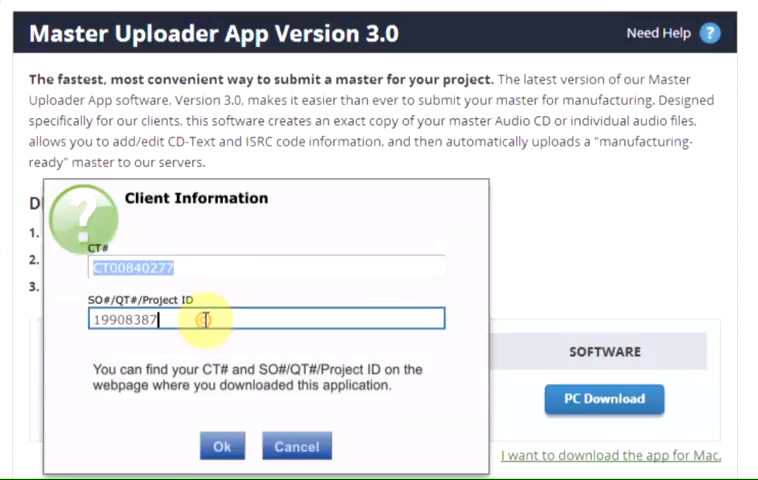
pyautogui.click(222, 446)
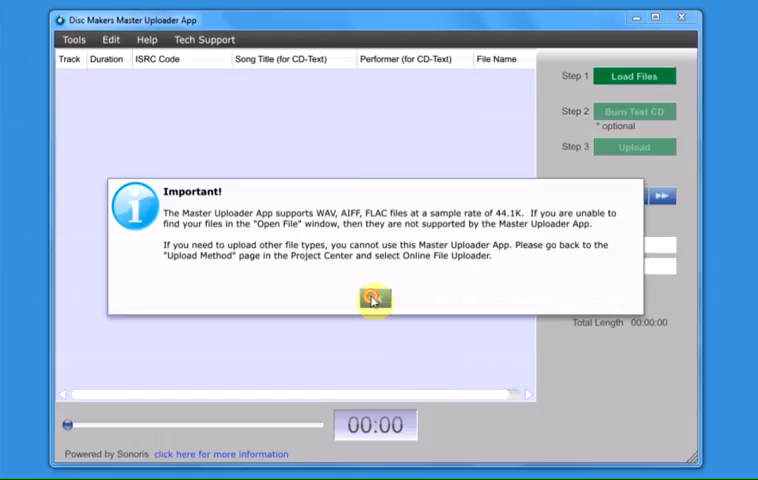
# Step: Acknowledge the supported-formats notice and set track spacing to 3 seconds, confirming the dialog
pyautogui.click(372, 300)
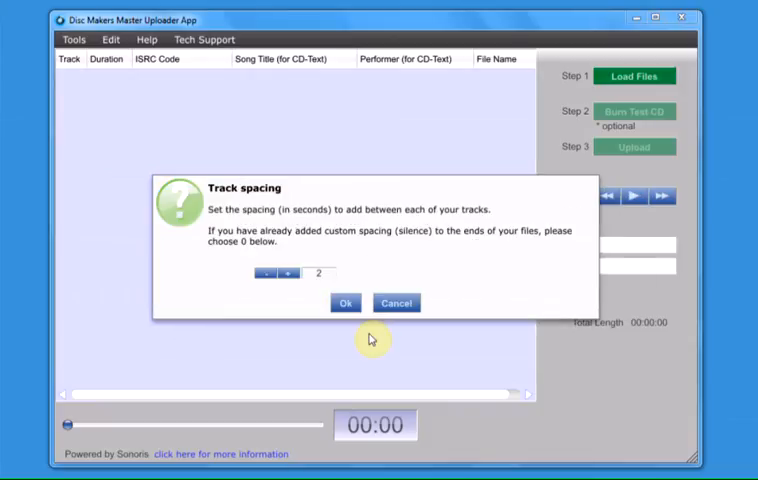
pyautogui.click(292, 272)
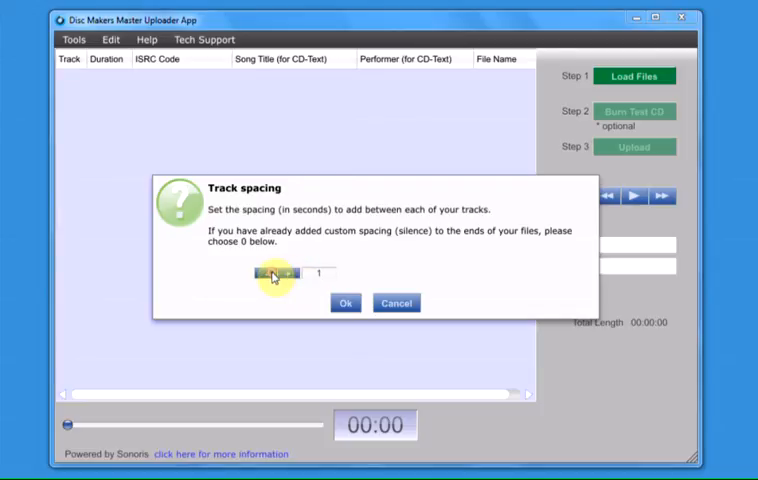
pyautogui.click(300, 272)
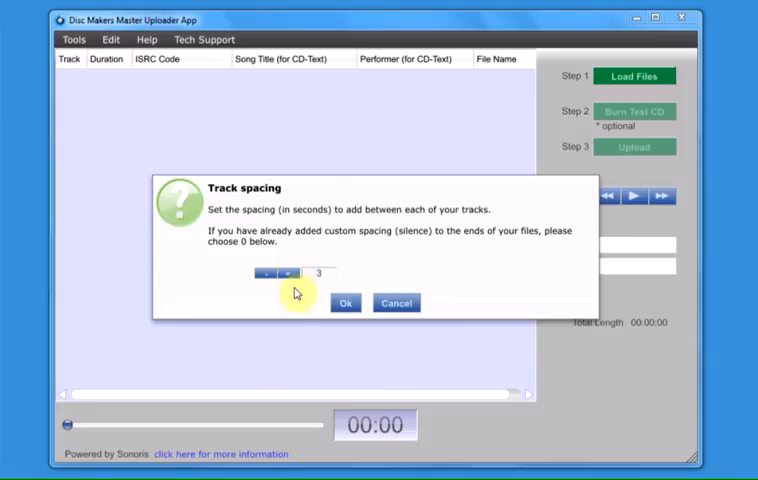
pyautogui.click(344, 304)
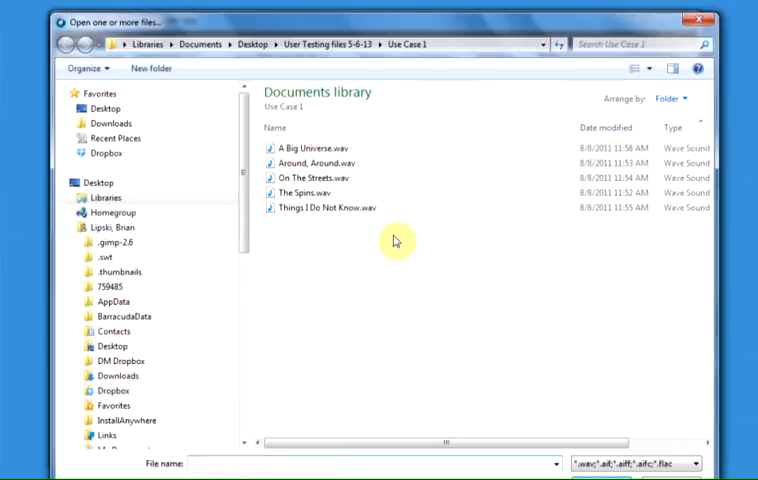
# Step: Confirm the selected Use Case 1 WAV files in the Open dialog to return to the main window
pyautogui.click(322, 148)
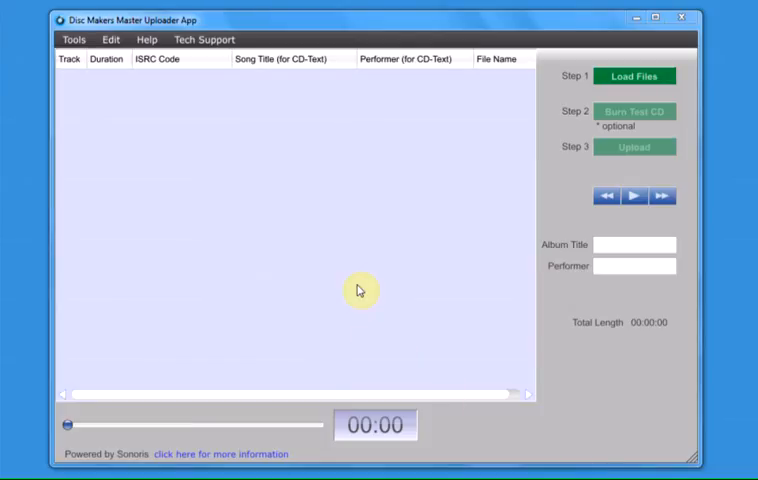
# Step: Set the performer 'The Spins' on all five tracks, then briefly play and pause the first track
pyautogui.click(634, 76)
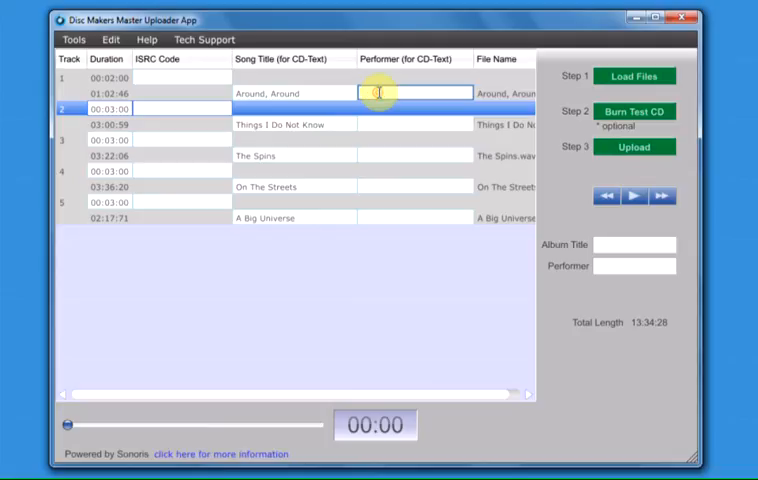
pyautogui.write('The Spins')
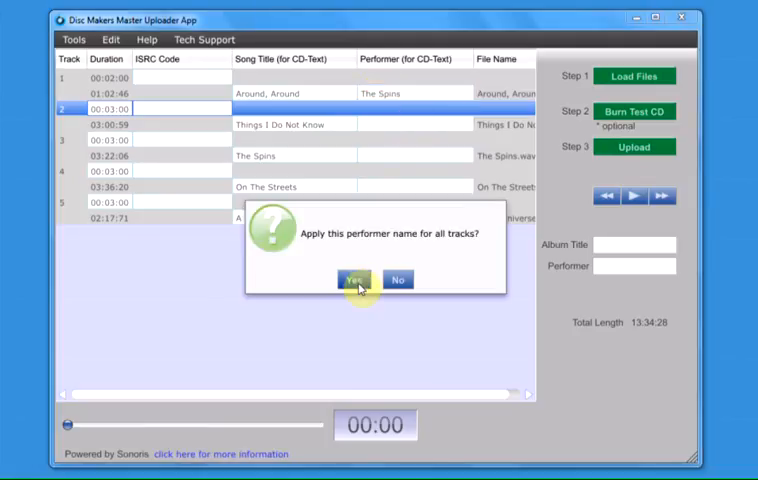
pyautogui.click(352, 280)
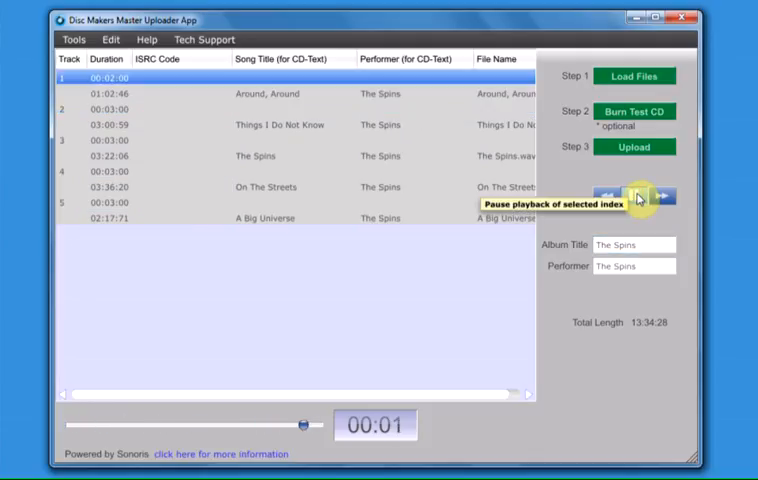
pyautogui.click(636, 196)
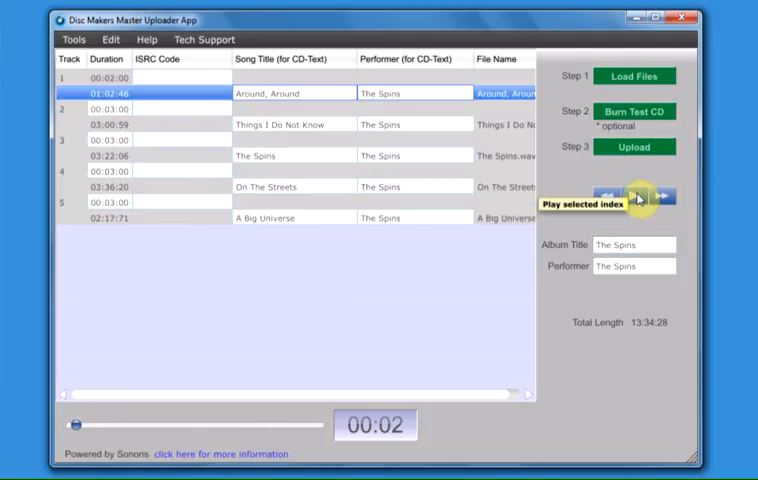
pyautogui.moveTo(636, 112)
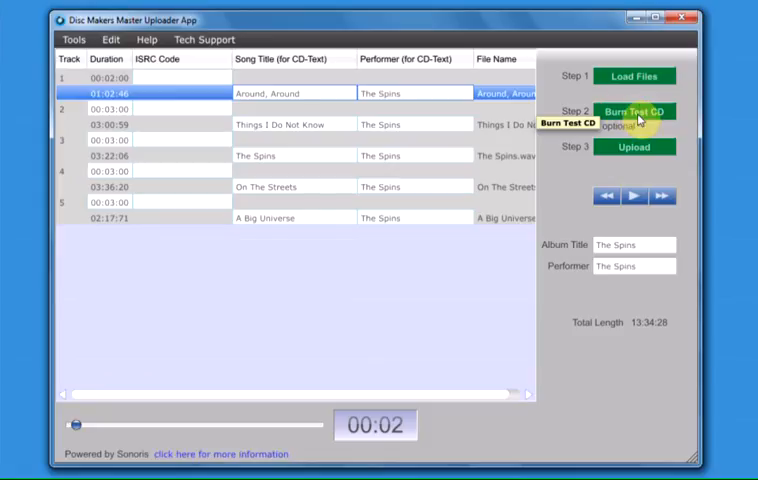
# Step: Burn a test CD, acknowledge 'Test CD is ready!', then choose Make Changes to unlock the track list
pyautogui.click(634, 112)
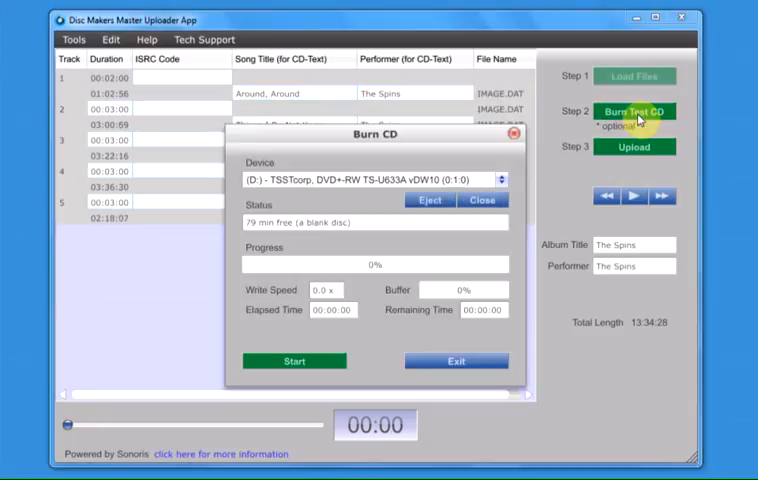
pyautogui.click(294, 360)
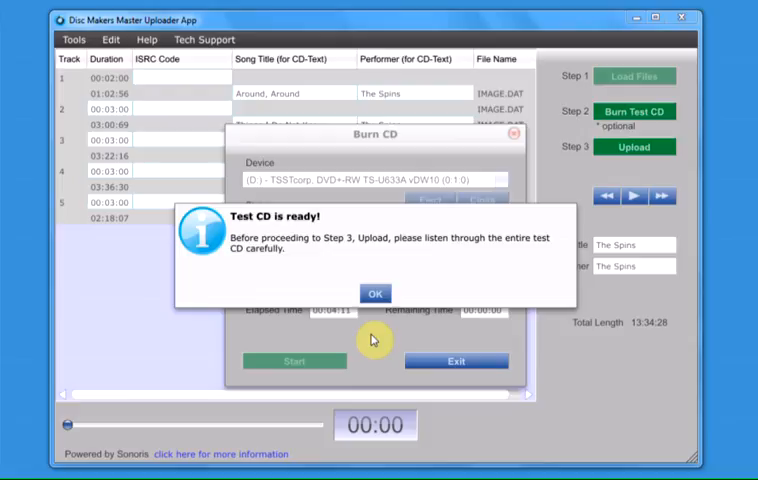
pyautogui.click(376, 292)
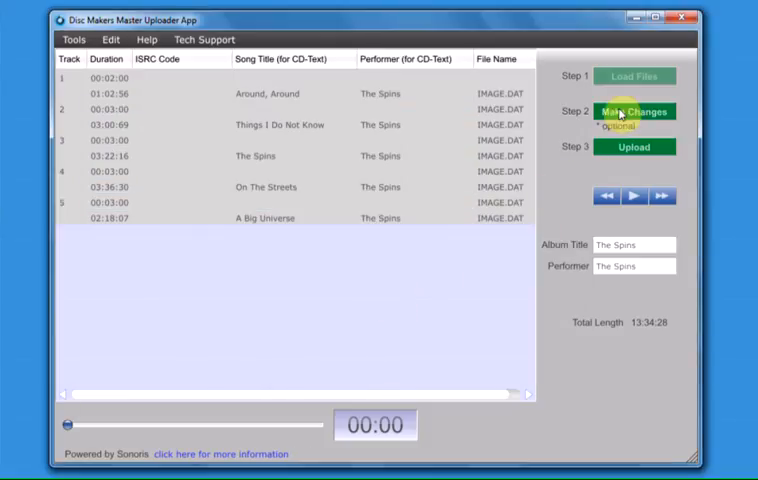
pyautogui.moveTo(634, 112)
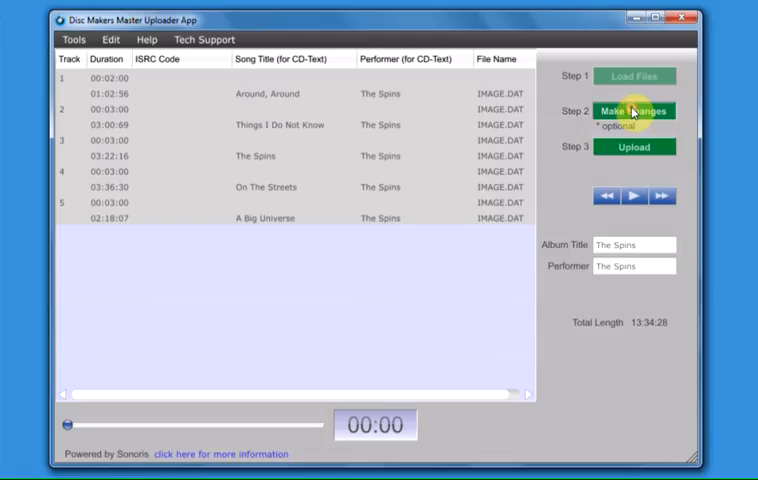
pyautogui.click(634, 112)
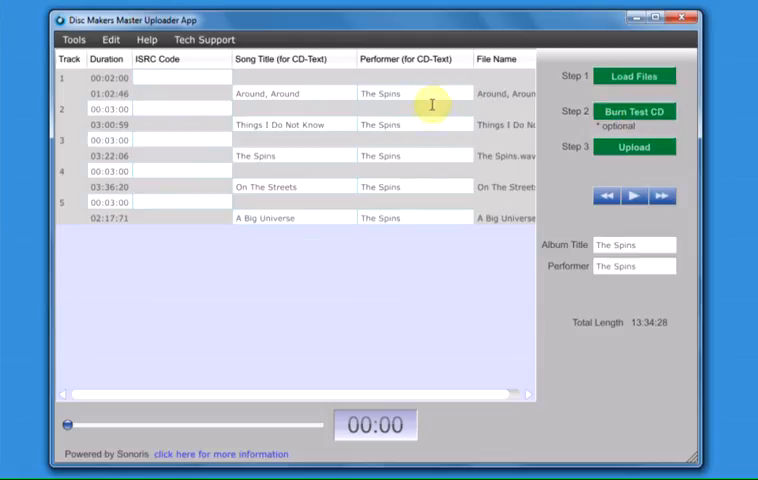
pyautogui.moveTo(426, 222)
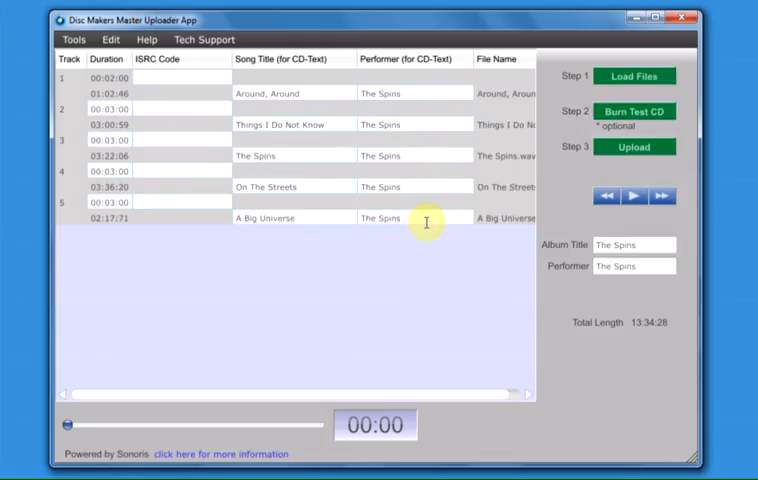
pyautogui.moveTo(426, 254)
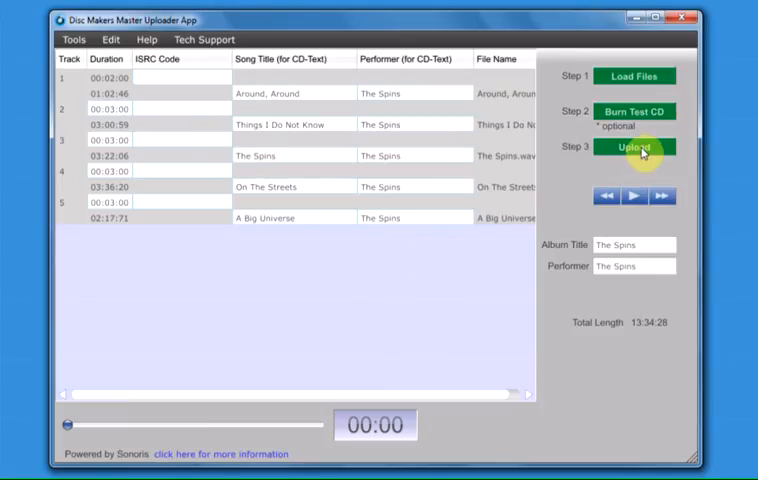
# Step: Upload the master, accepting the proofing warning, answering No to multi-disc, and dismissing the Success message
pyautogui.click(634, 148)
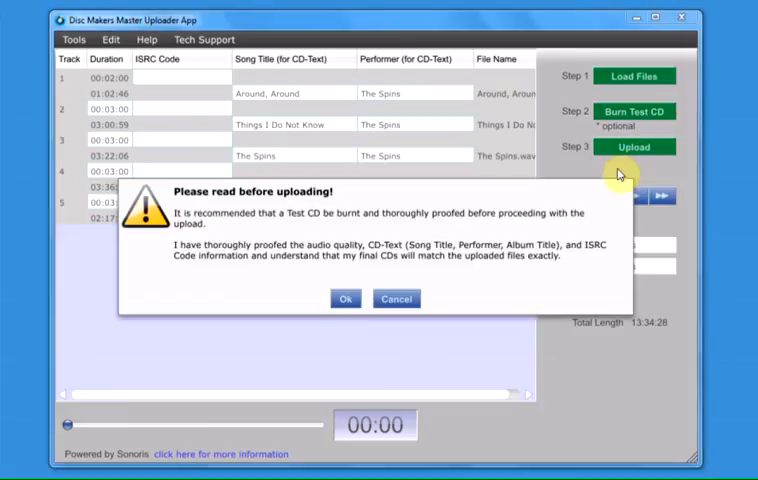
pyautogui.moveTo(350, 336)
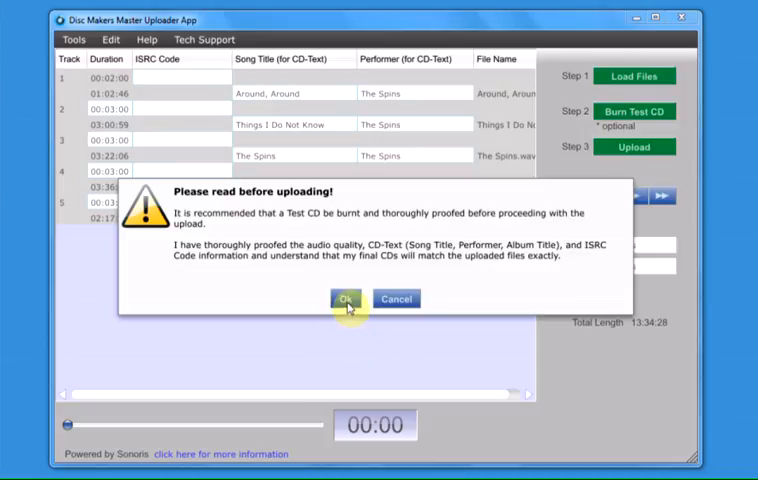
pyautogui.click(344, 300)
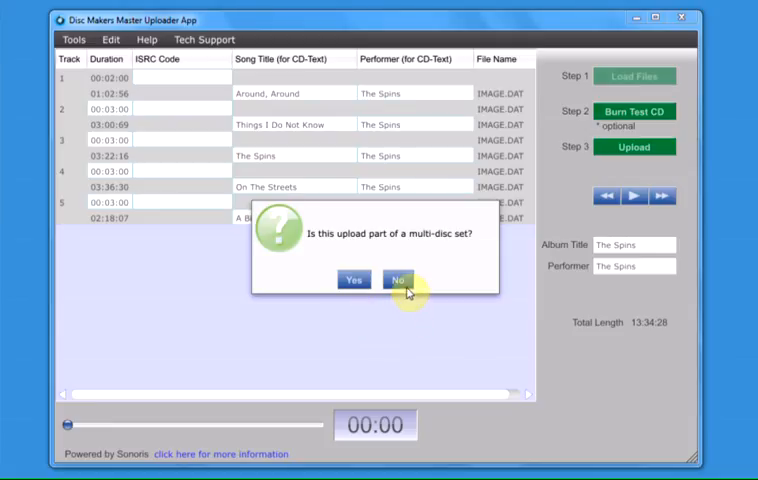
pyautogui.click(398, 280)
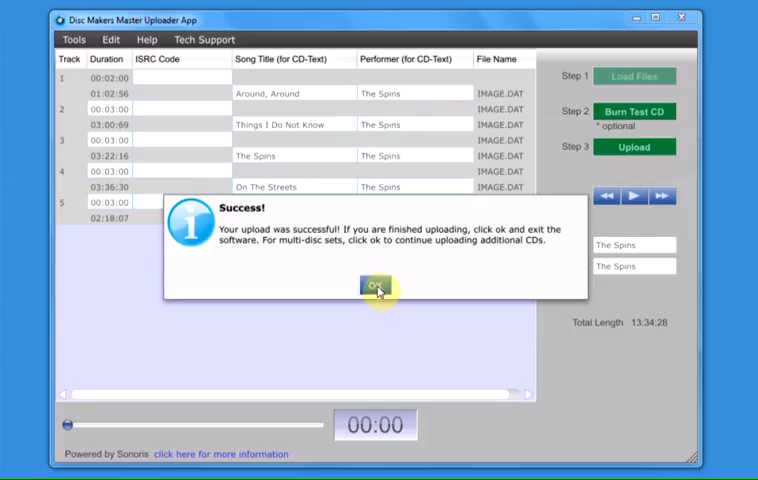
pyautogui.click(376, 286)
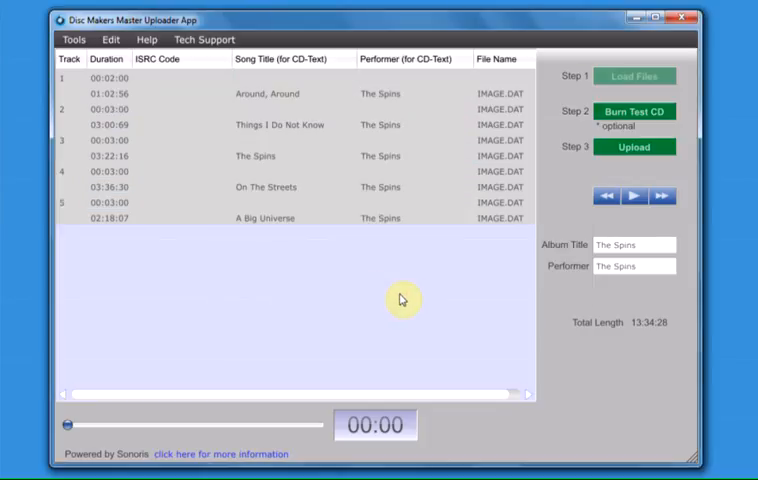